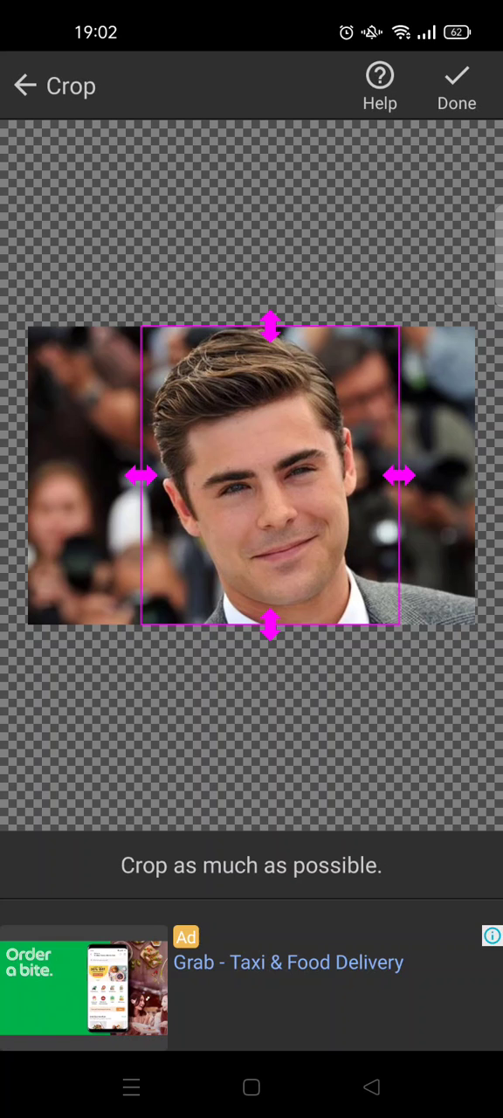
- Confirm the crop framing the portrait's face and shoulders
left_click(457, 77)
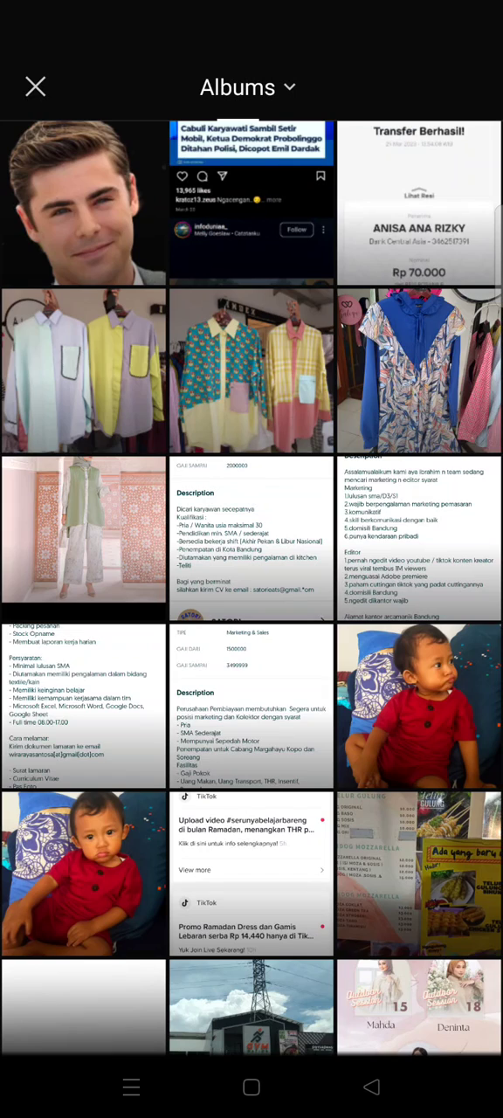
- Pick the cut-out portrait photo from the album to add as a sticker
left_click(84, 203)
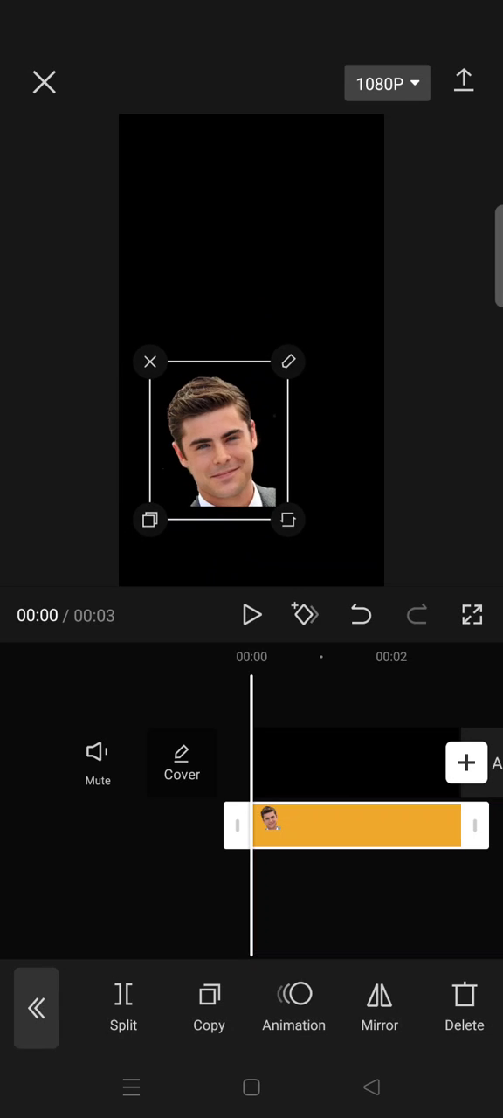
- Apply the Wiper loop animation to the portrait sticker
left_click(293, 1009)
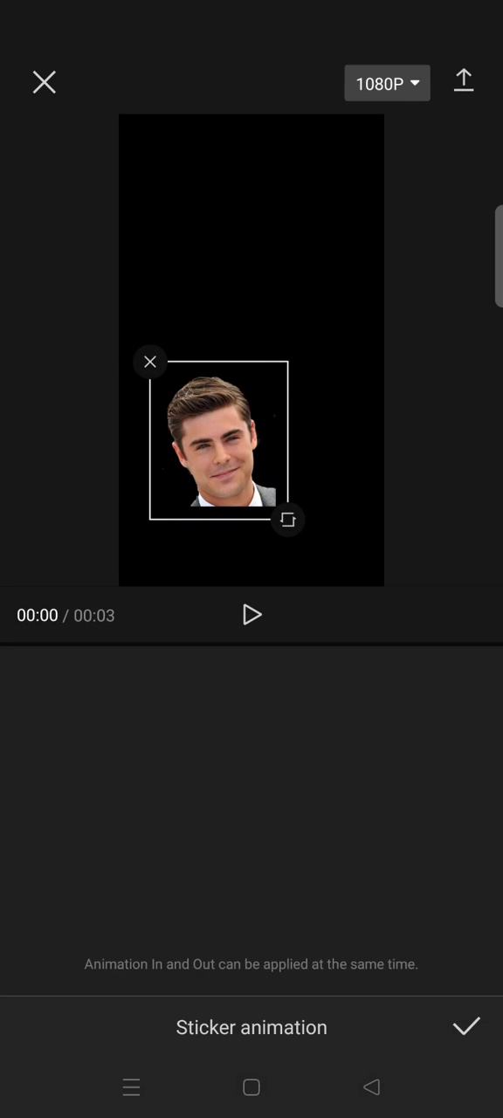
left_click(251, 1028)
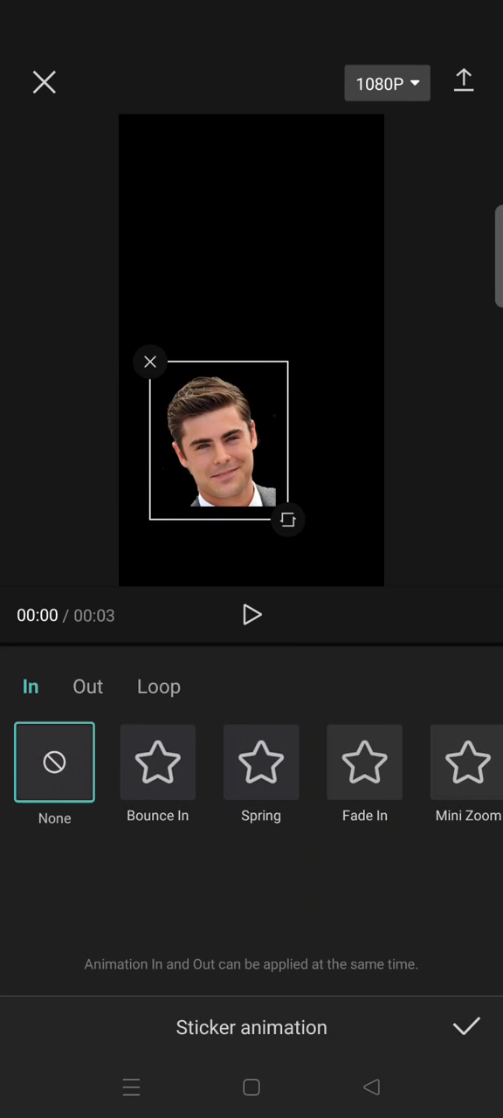
scroll("left", 3)
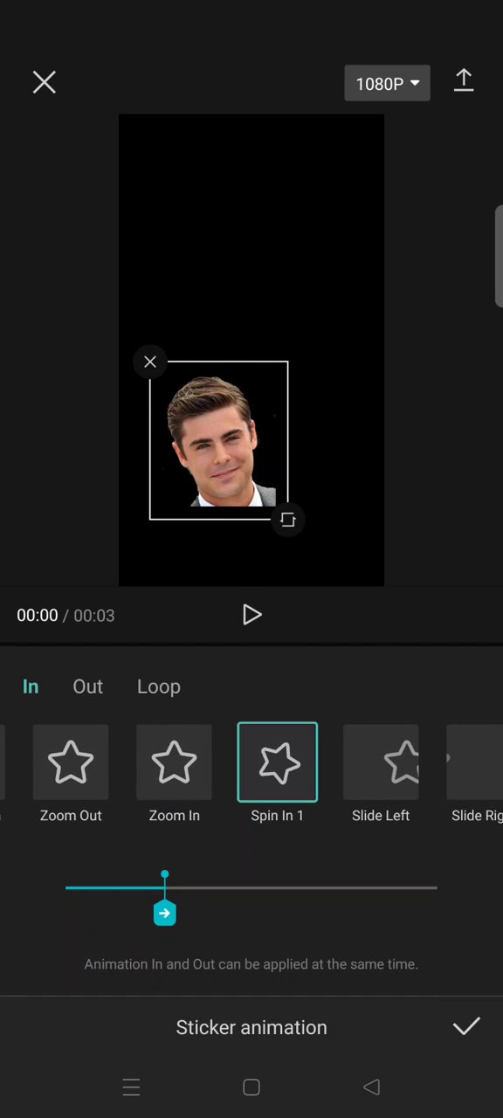
left_click(158, 687)
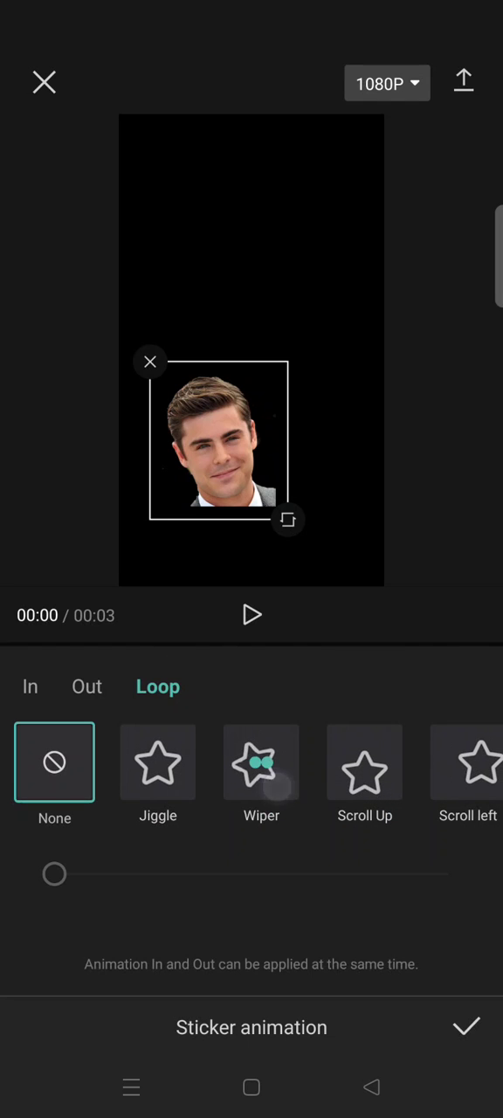
left_click(262, 762)
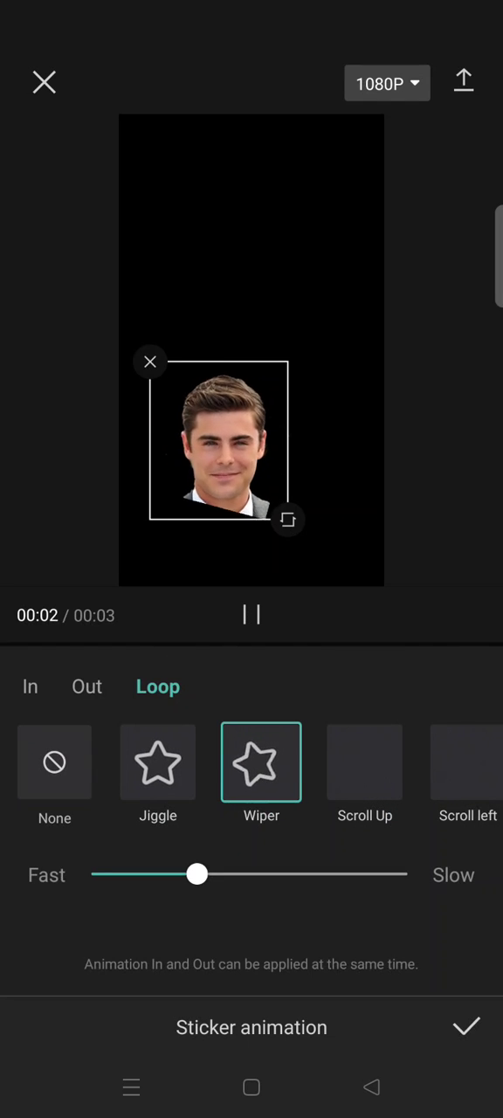
left_click(158, 762)
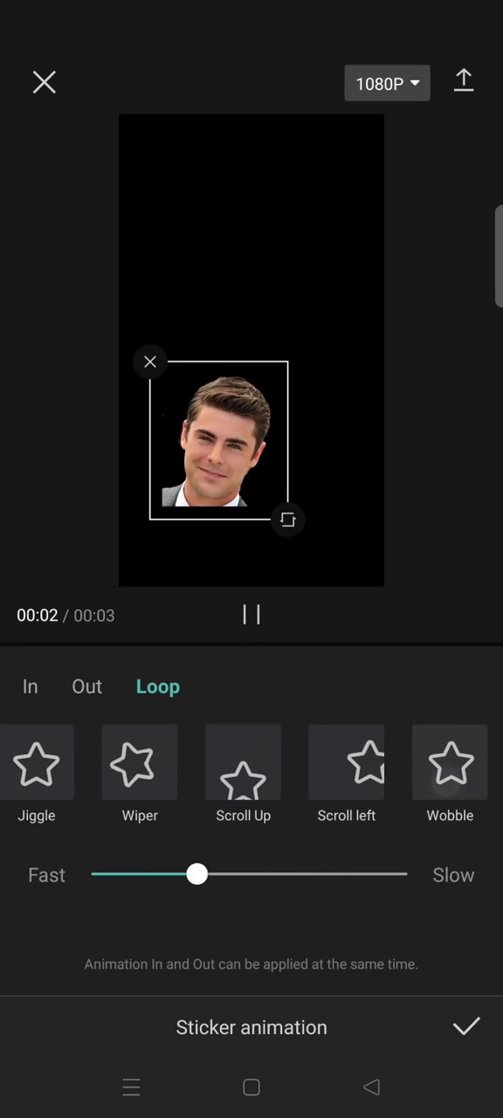
left_click(211, 763)
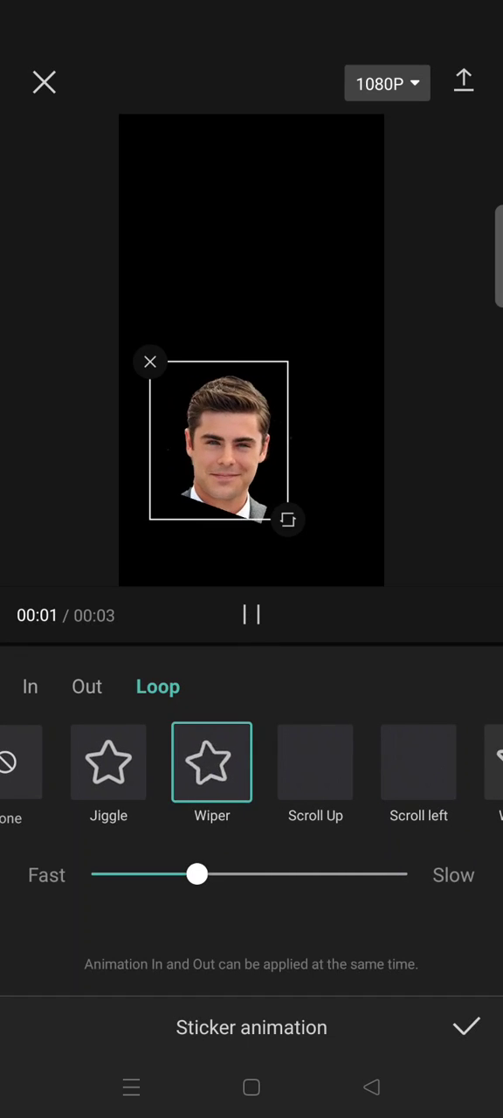
- Slow the Wiper loop to 1.4s, confirm, and play back the sticker
left_click_drag(196, 875, 284, 875)
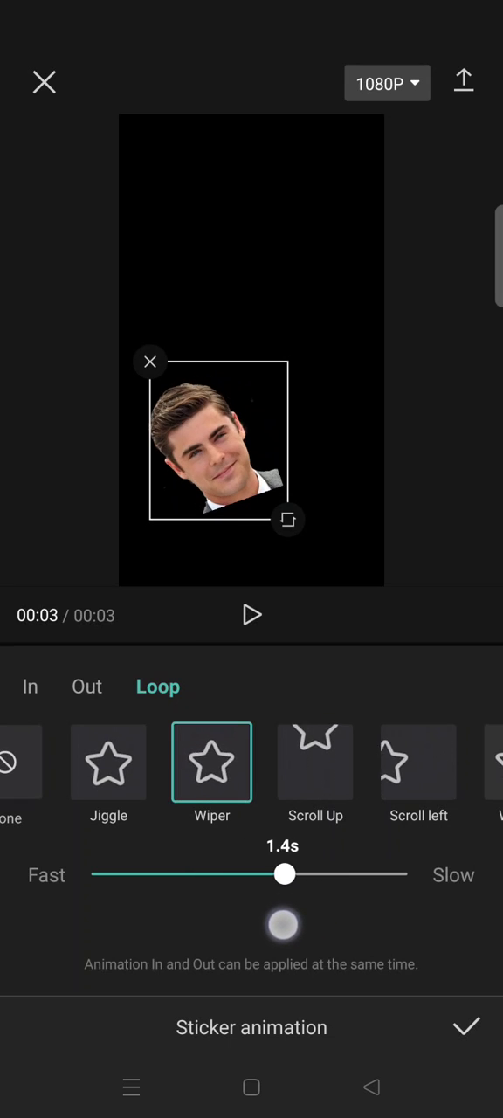
left_click(467, 1028)
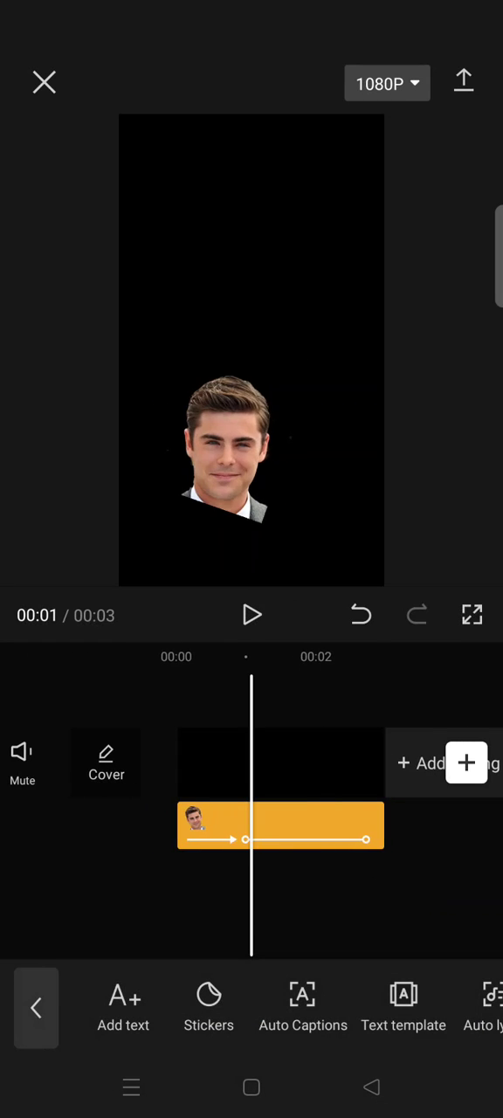
left_click(251, 616)
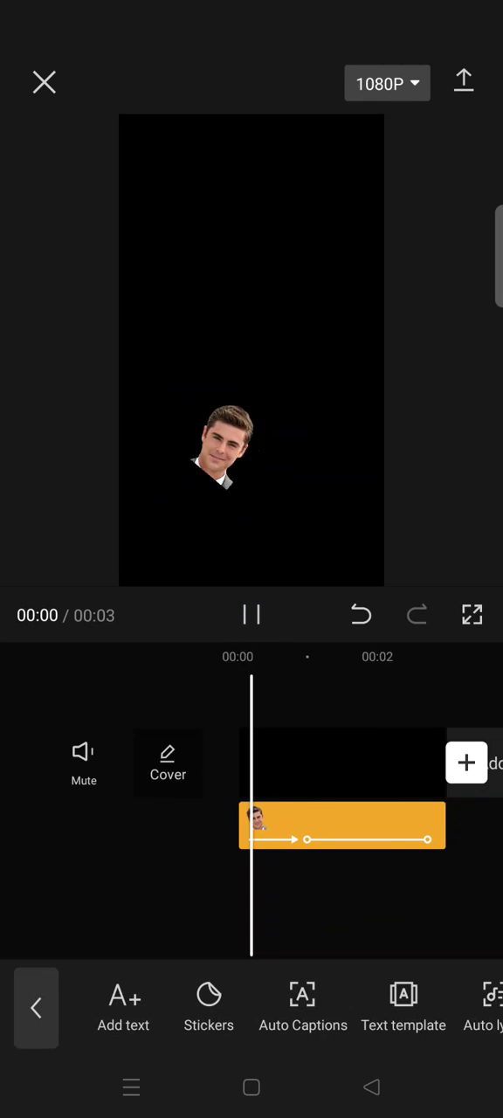